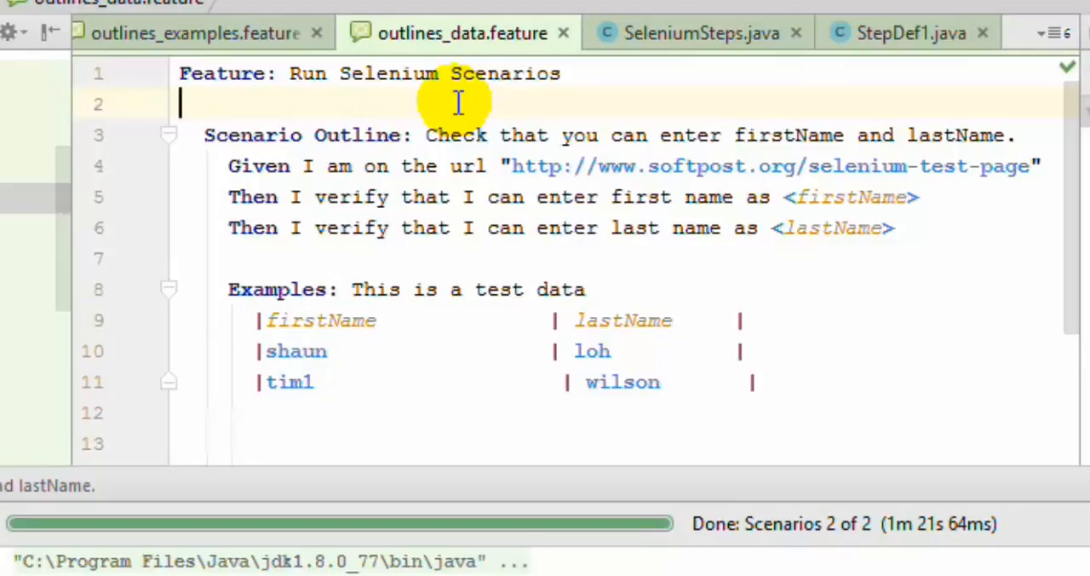
mouse_move(374, 143)
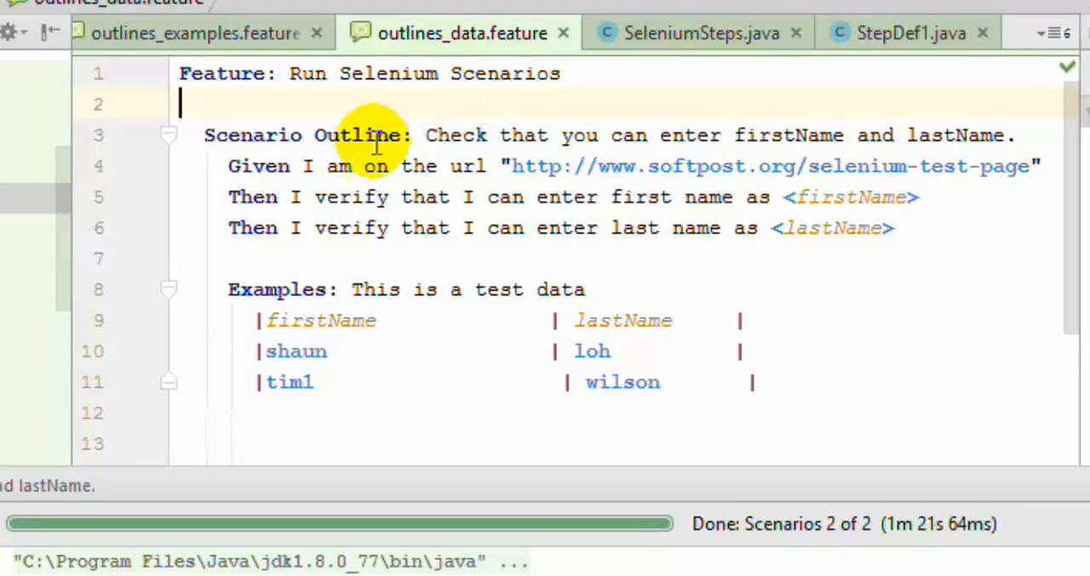
mouse_move(519, 135)
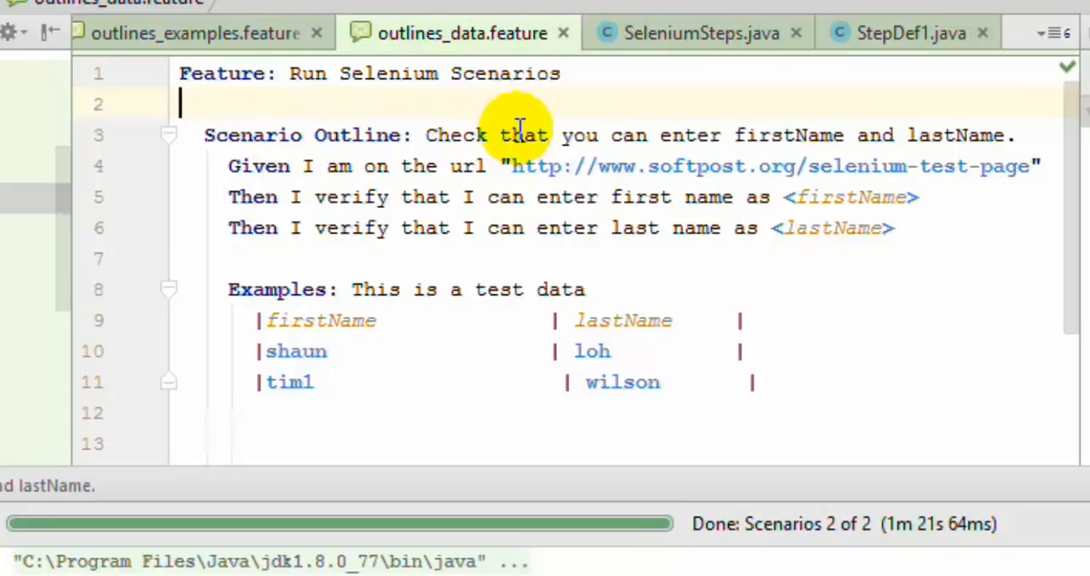
mouse_move(924, 197)
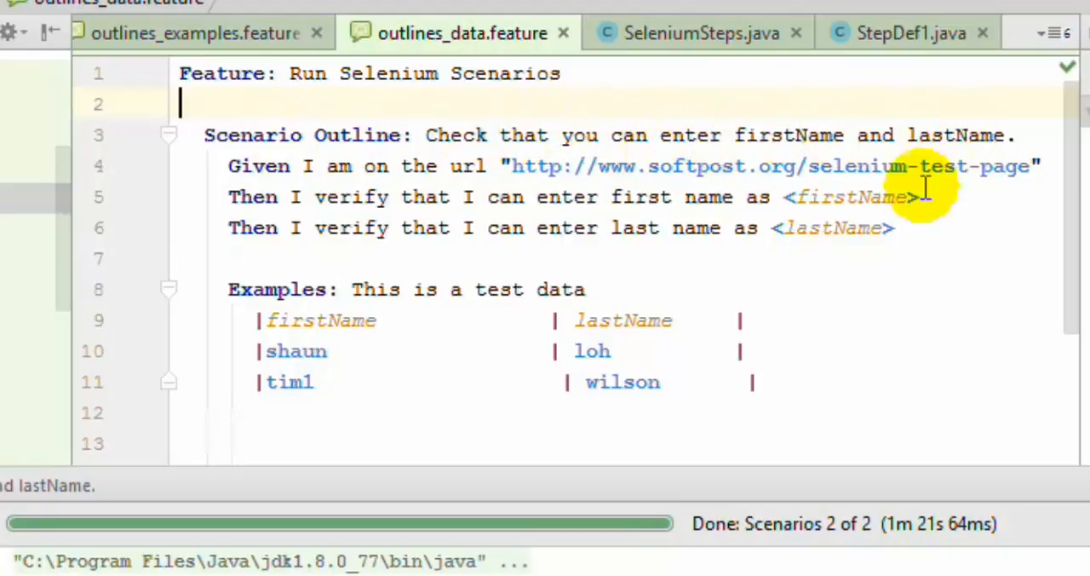
mouse_move(688, 166)
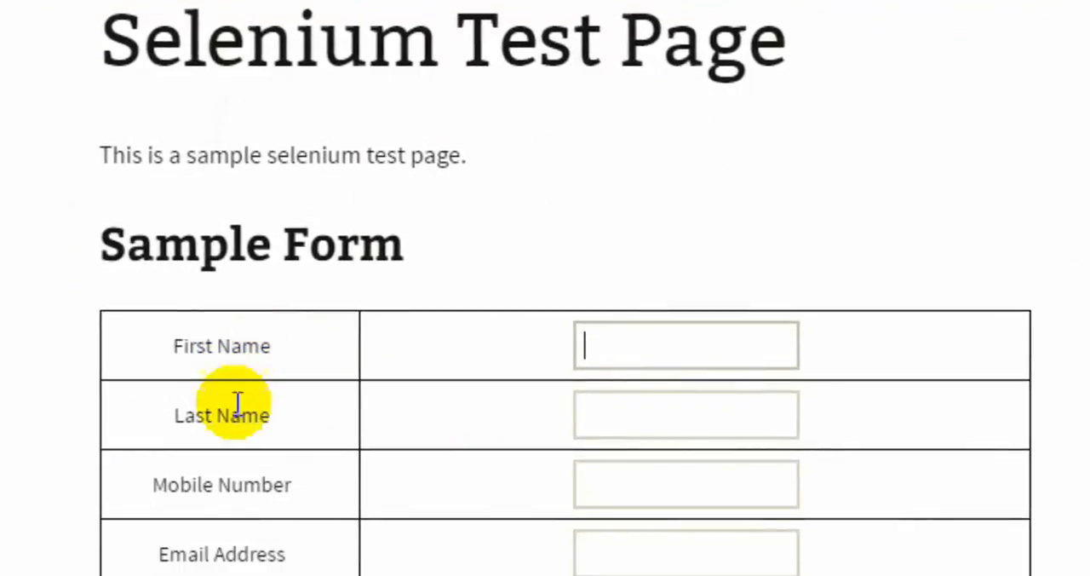
mouse_move(634, 418)
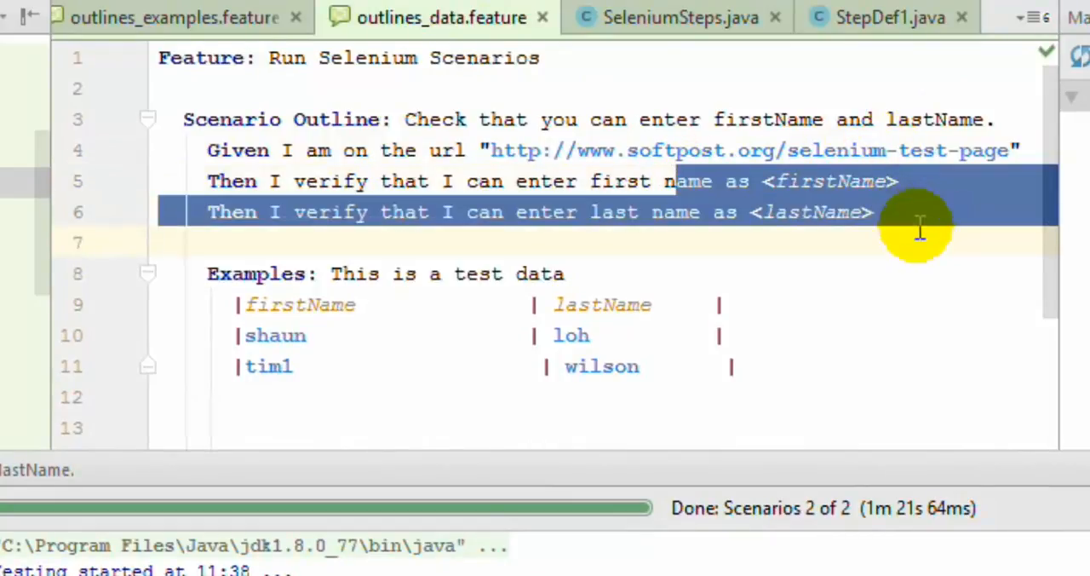
Highlight the Examples table, then jump to the url step's definition in SeleniumSteps.java
click(205, 272)
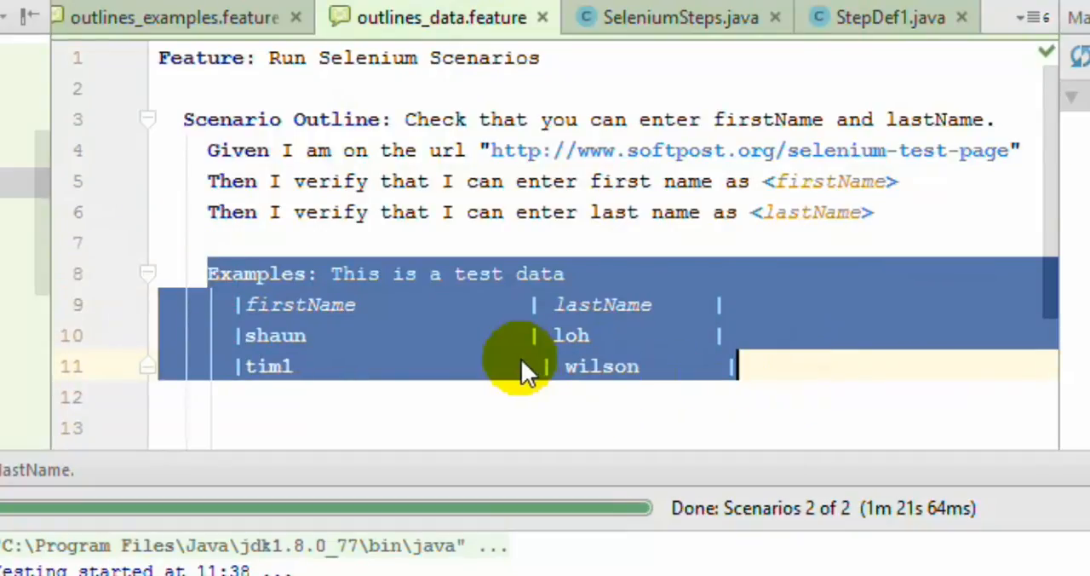
mouse_move(379, 149)
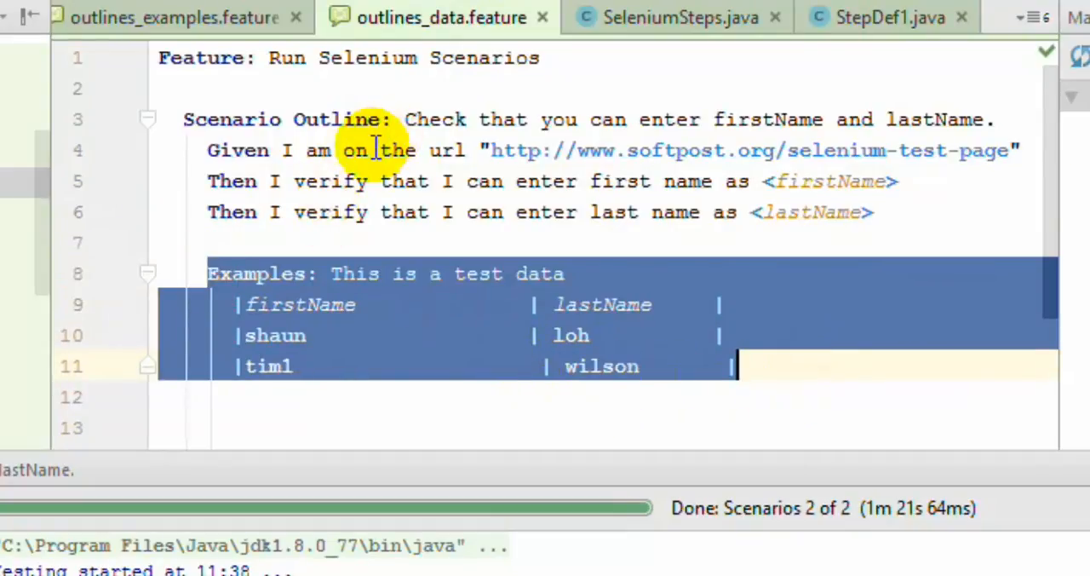
click(679, 17)
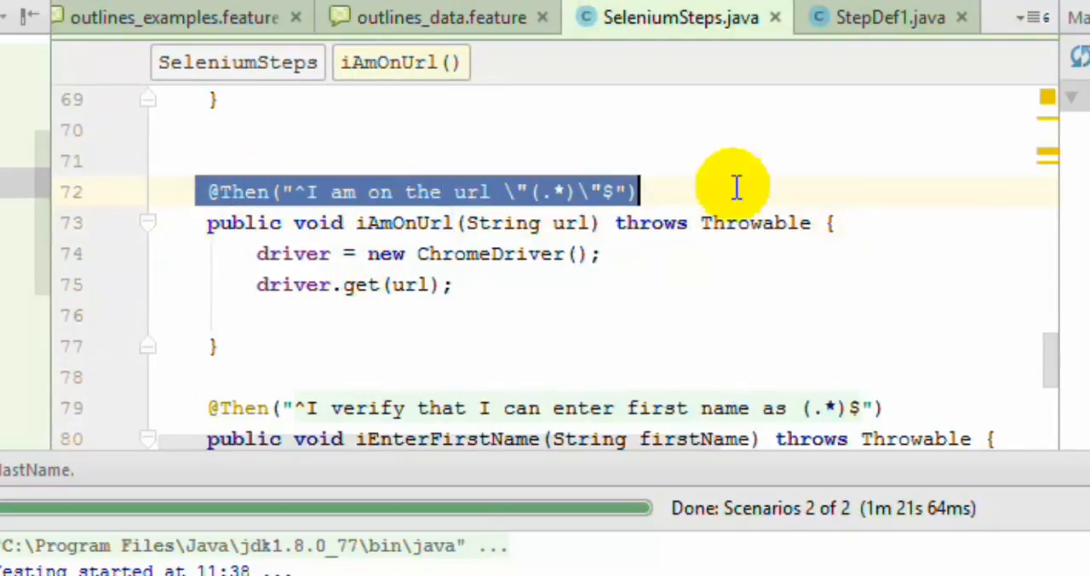
mouse_move(694, 345)
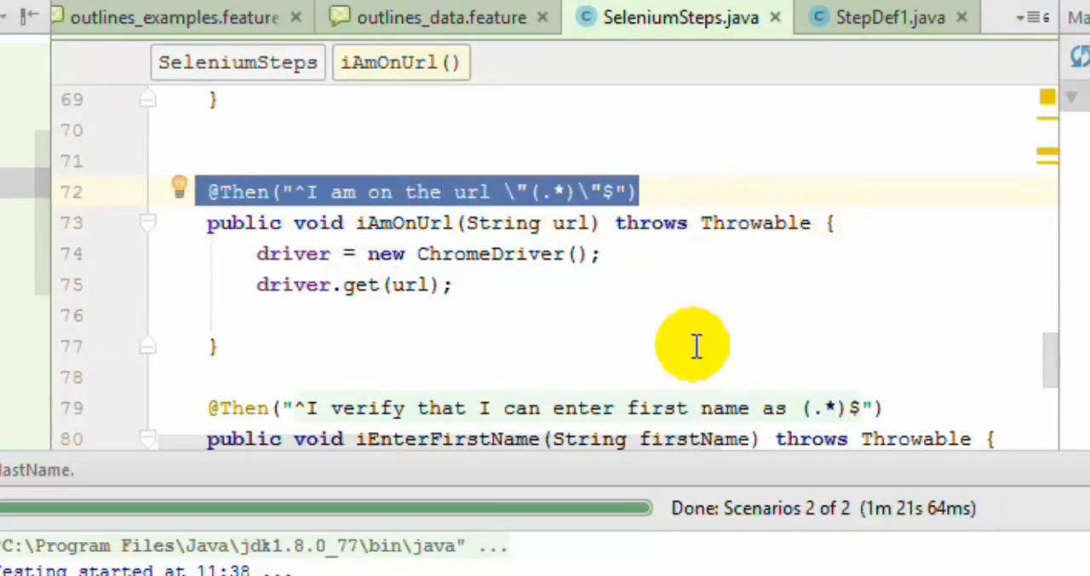
mouse_move(523, 200)
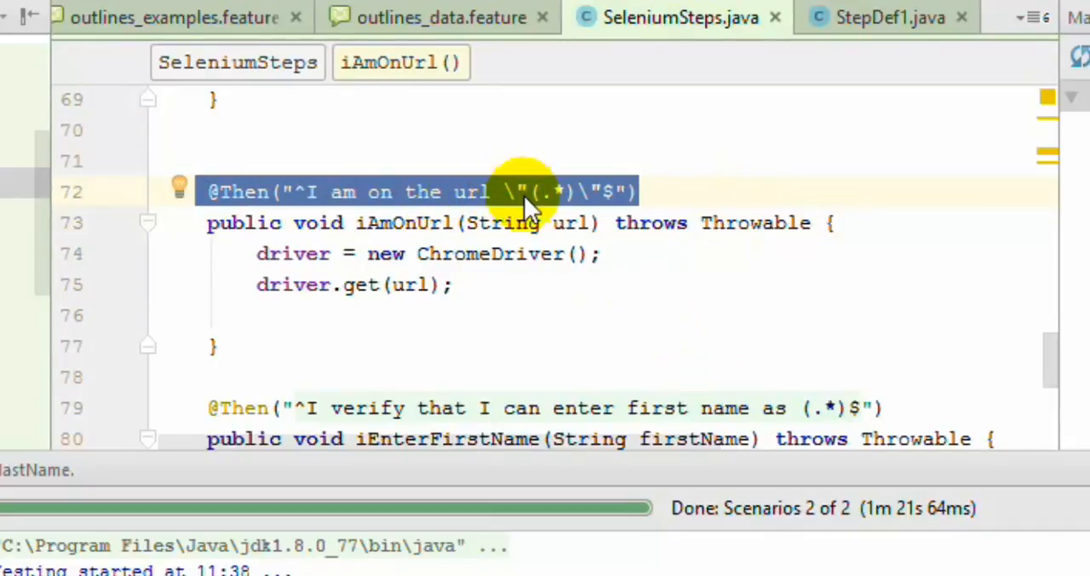
scroll(down, 3)
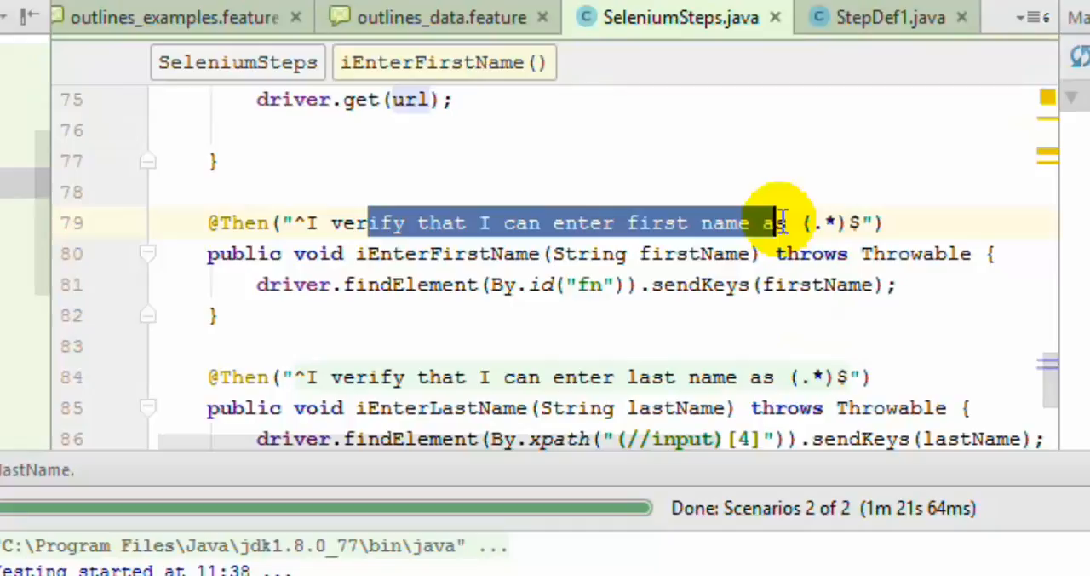
drag(779, 222, 847, 253)
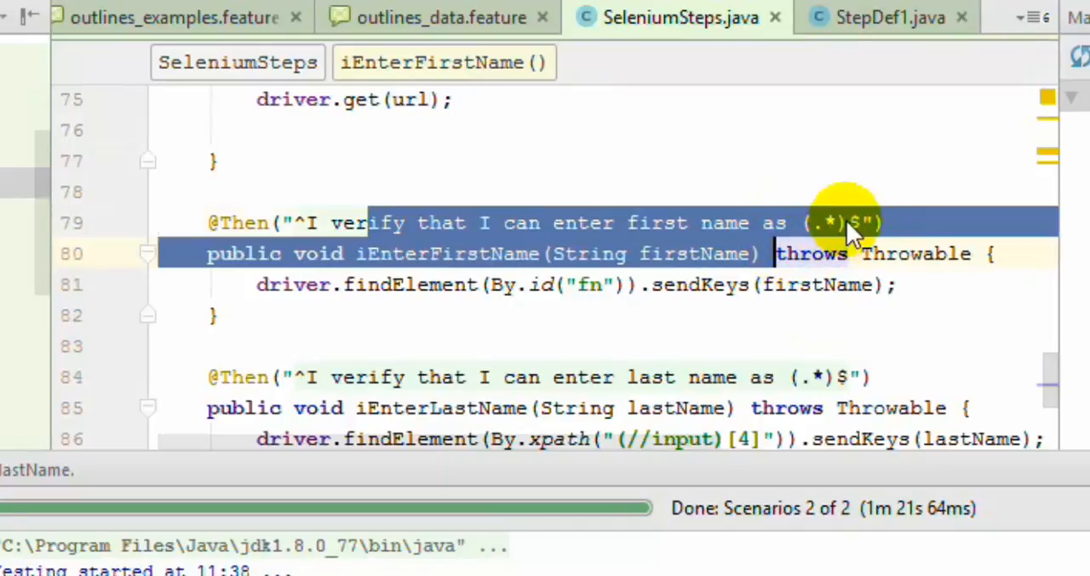
mouse_move(435, 17)
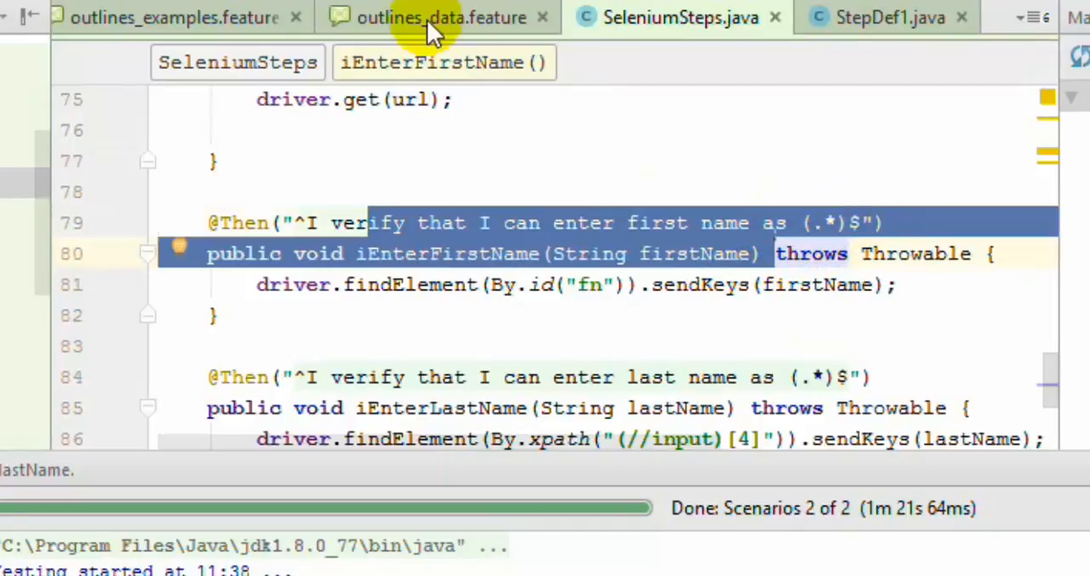
click(442, 17)
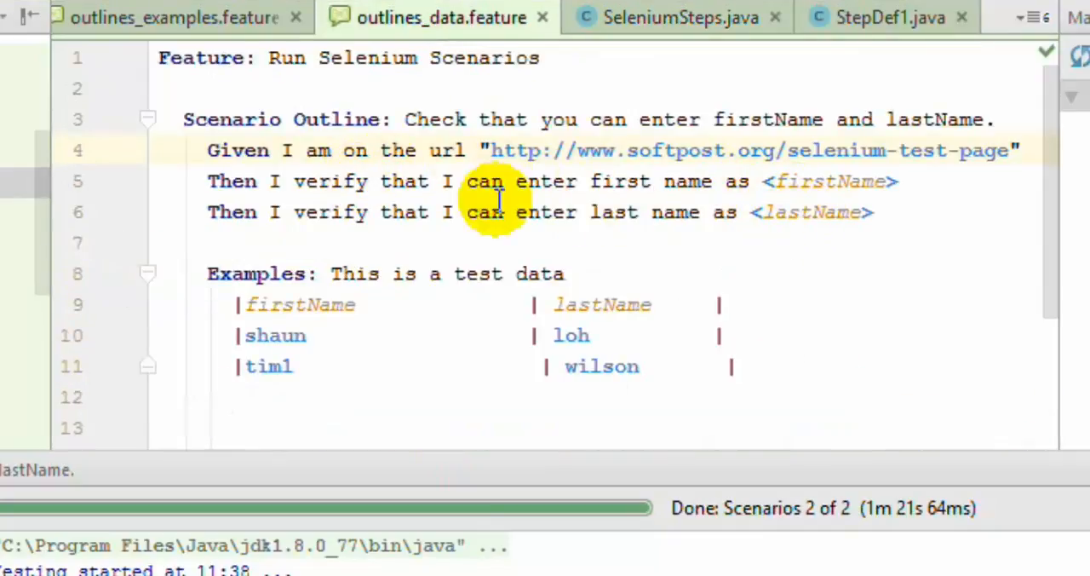
mouse_move(581, 51)
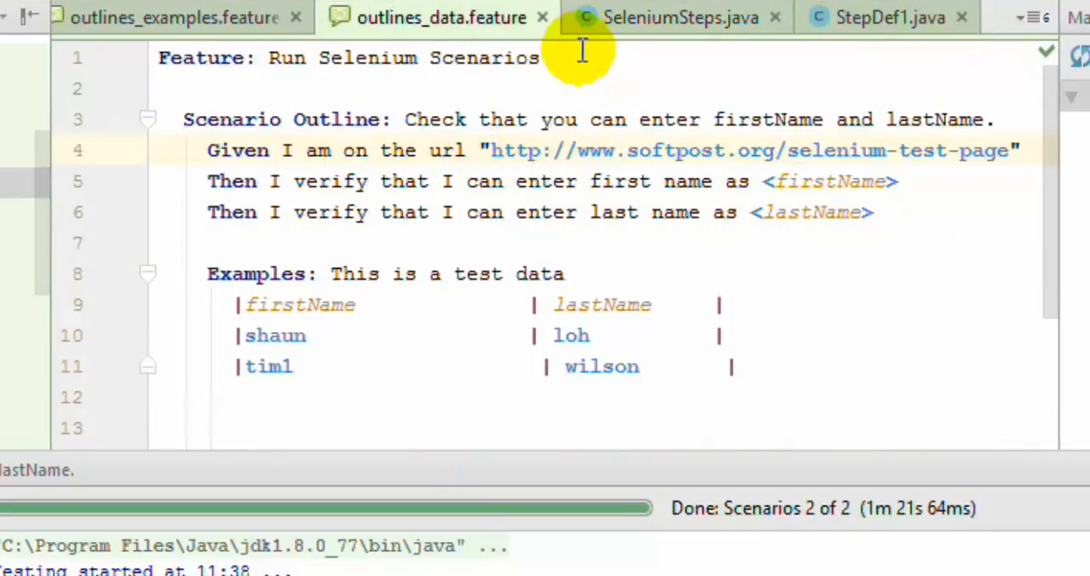
click(679, 17)
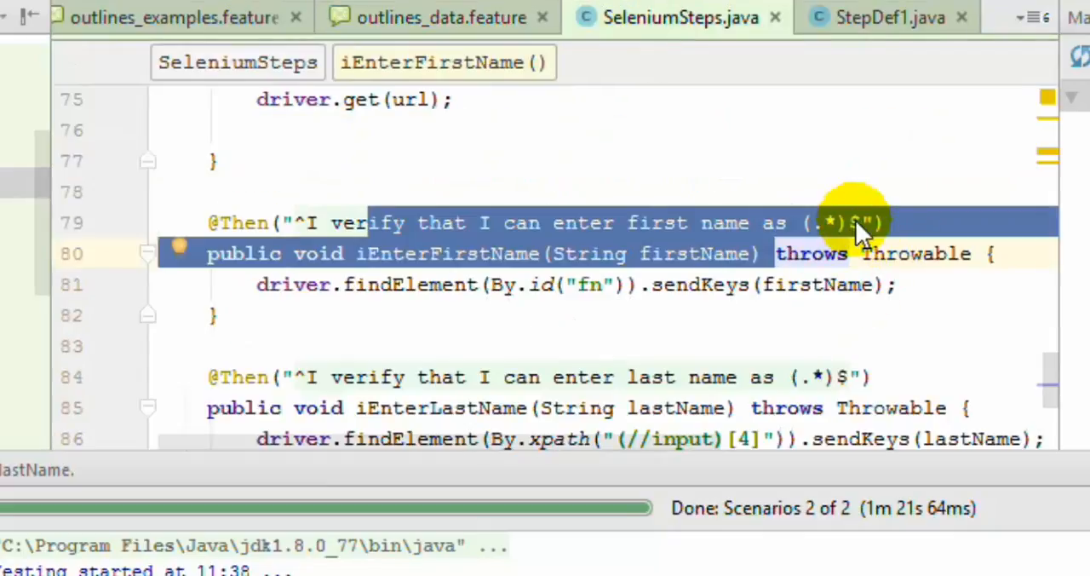
mouse_move(490, 353)
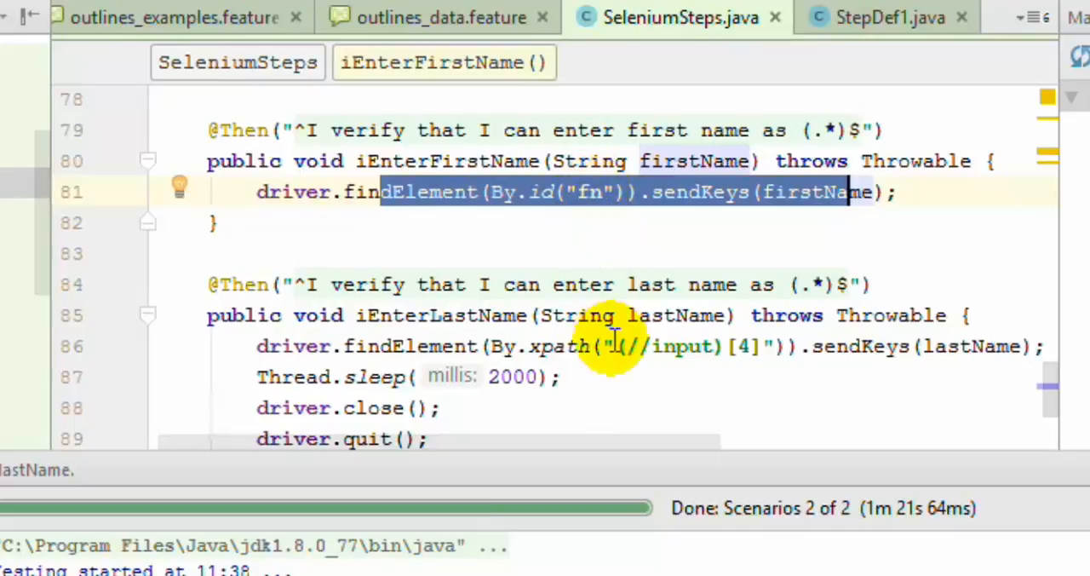
scroll(up, 3)
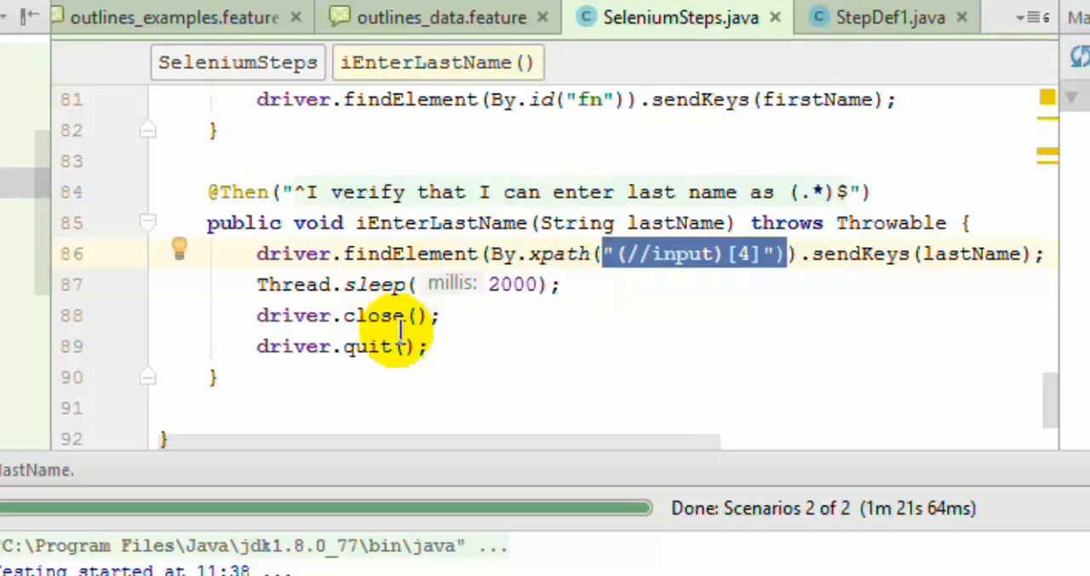
mouse_move(440, 178)
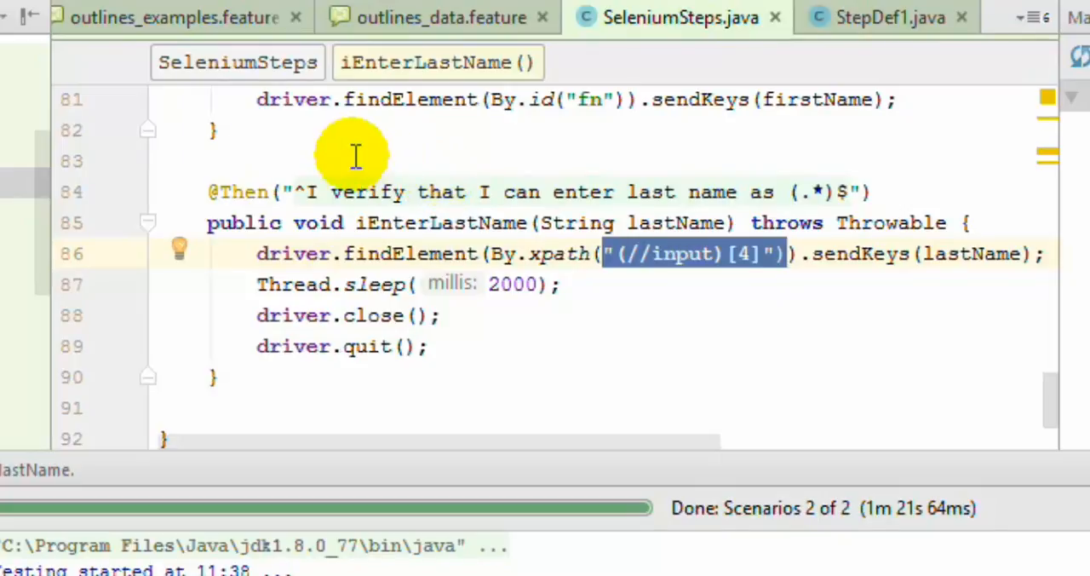
Run the scenario outline again from the outlines_data.feature tab
click(441, 17)
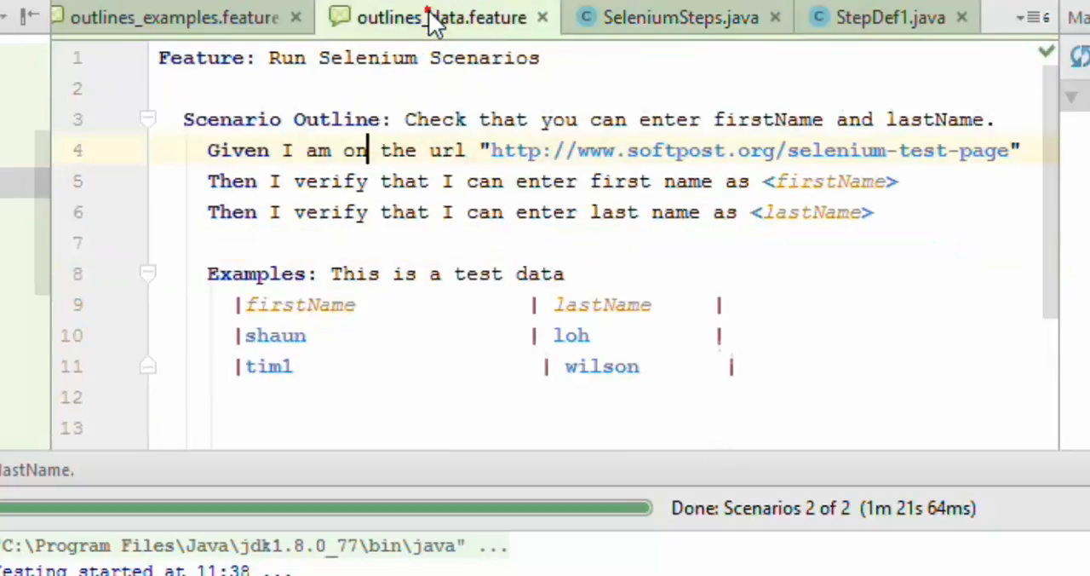
mouse_move(455, 212)
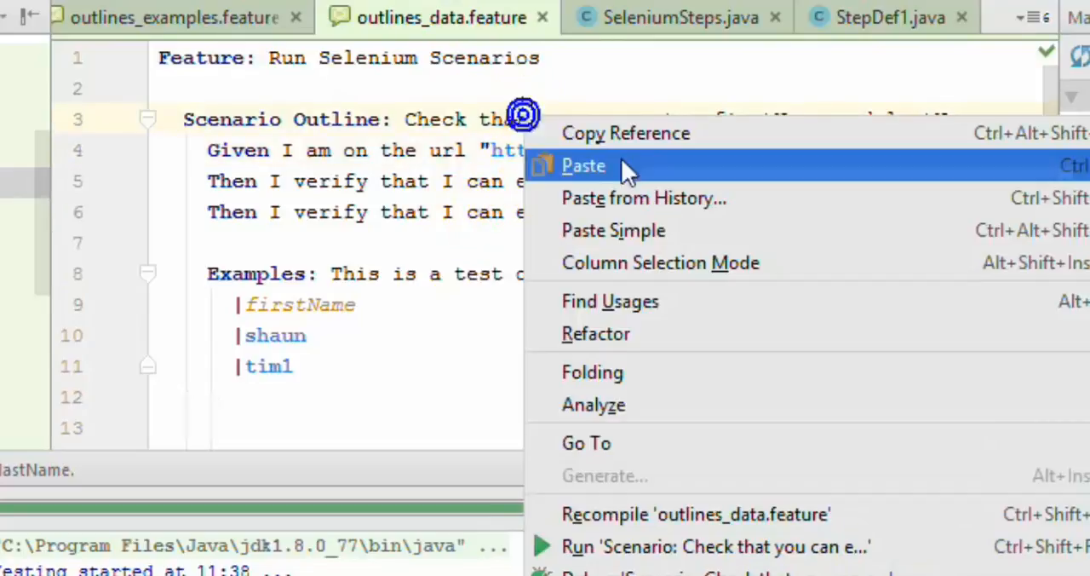
click(583, 165)
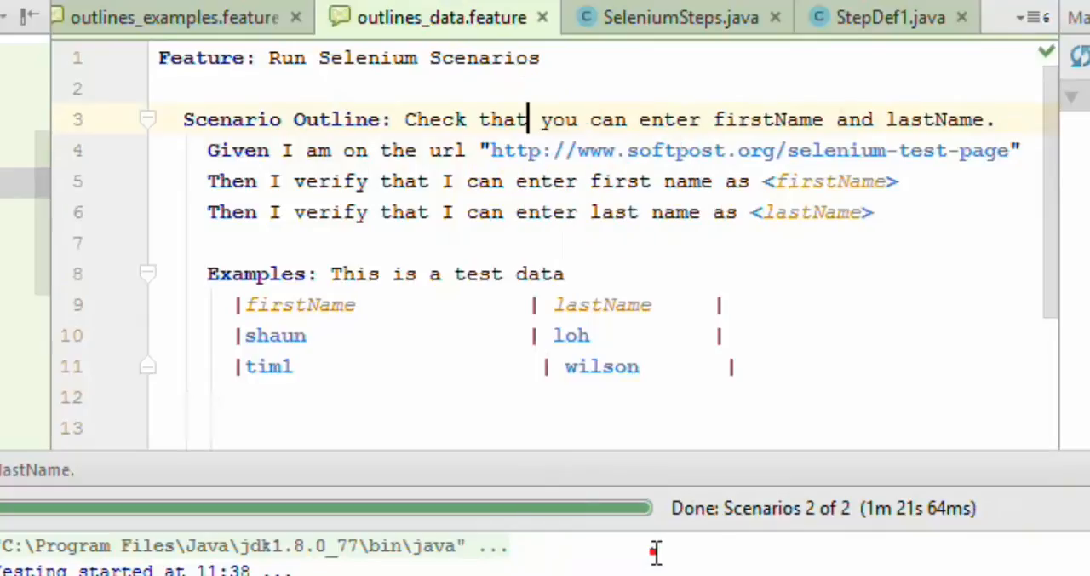
mouse_move(698, 213)
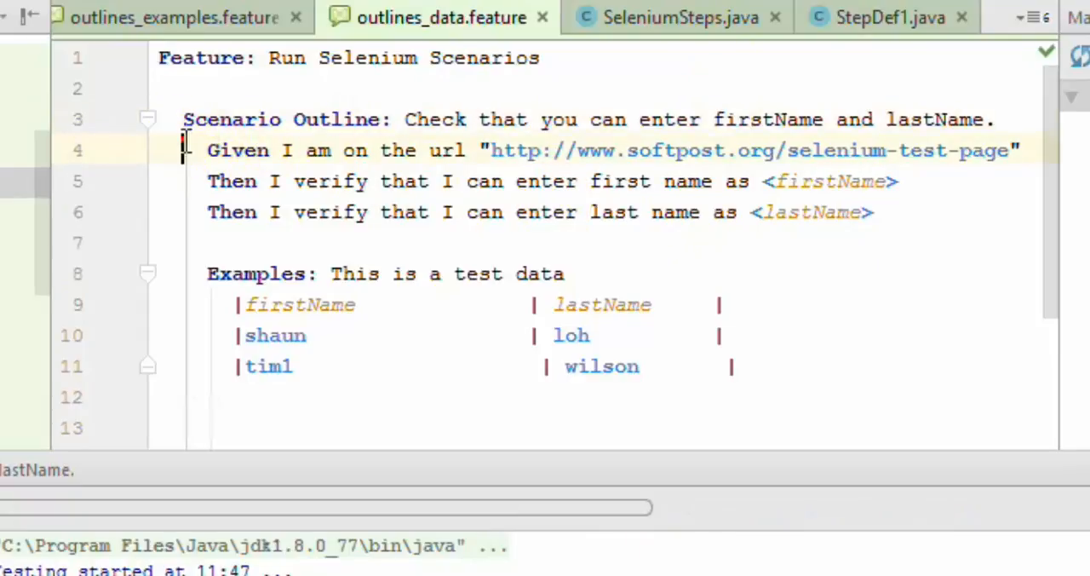
drag(183, 149, 873, 212)
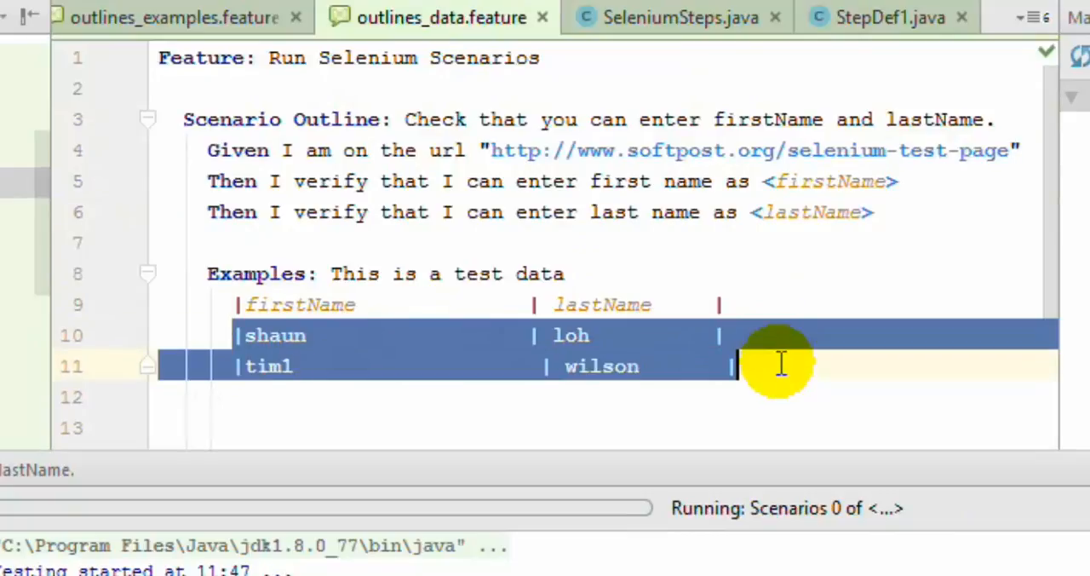
mouse_move(340, 255)
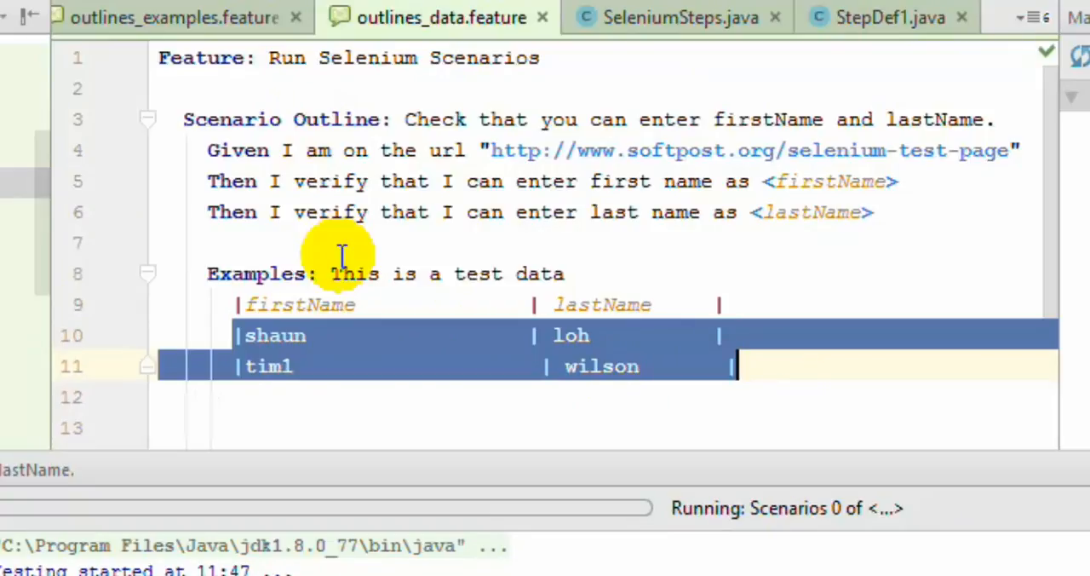
click(284, 335)
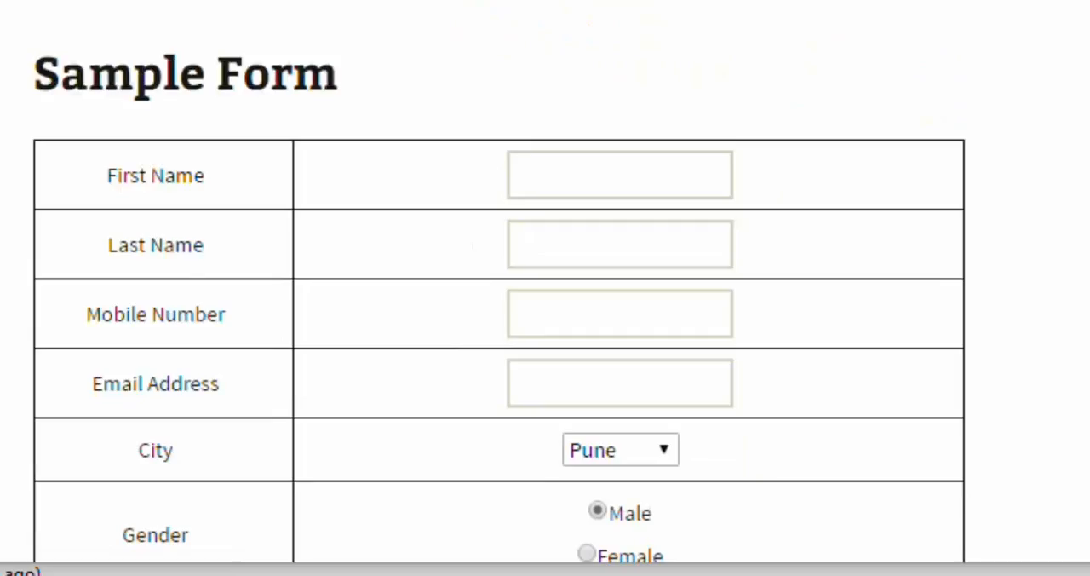
Scroll up to the top of the Selenium Test Page's empty Sample Form
scroll(up, 3)
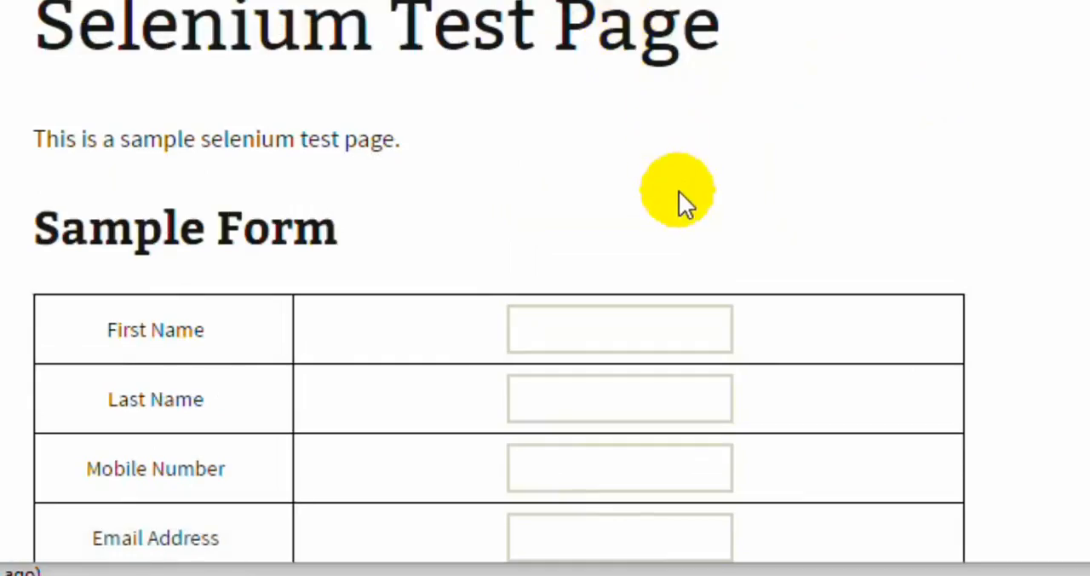